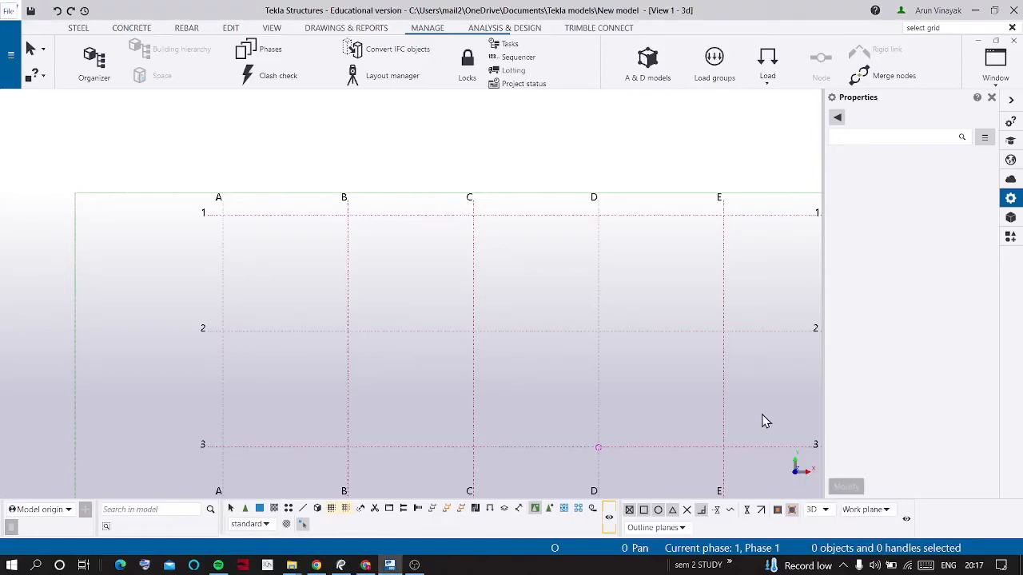
pyautogui.moveTo(789, 424)
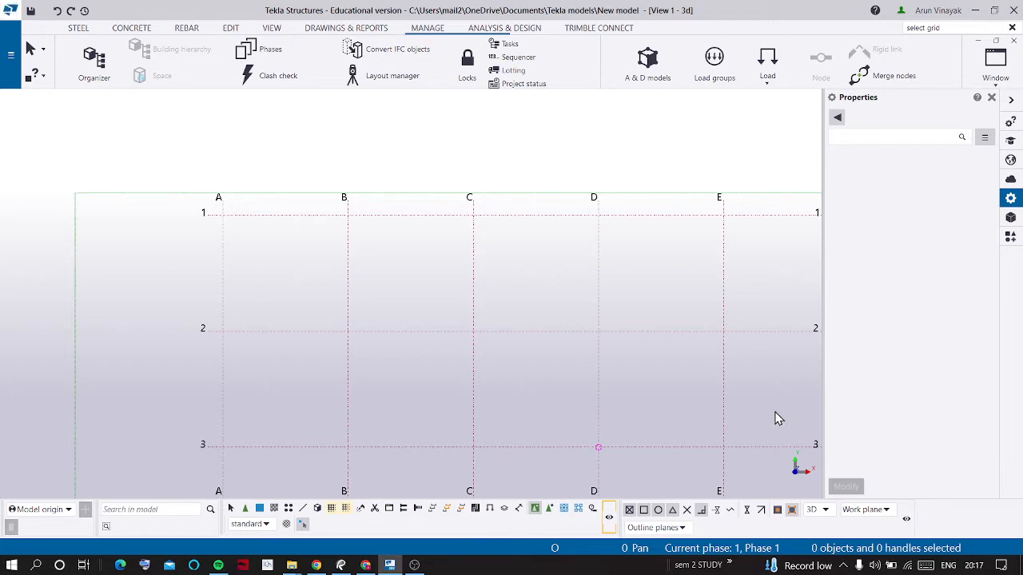
pyautogui.moveTo(649, 376)
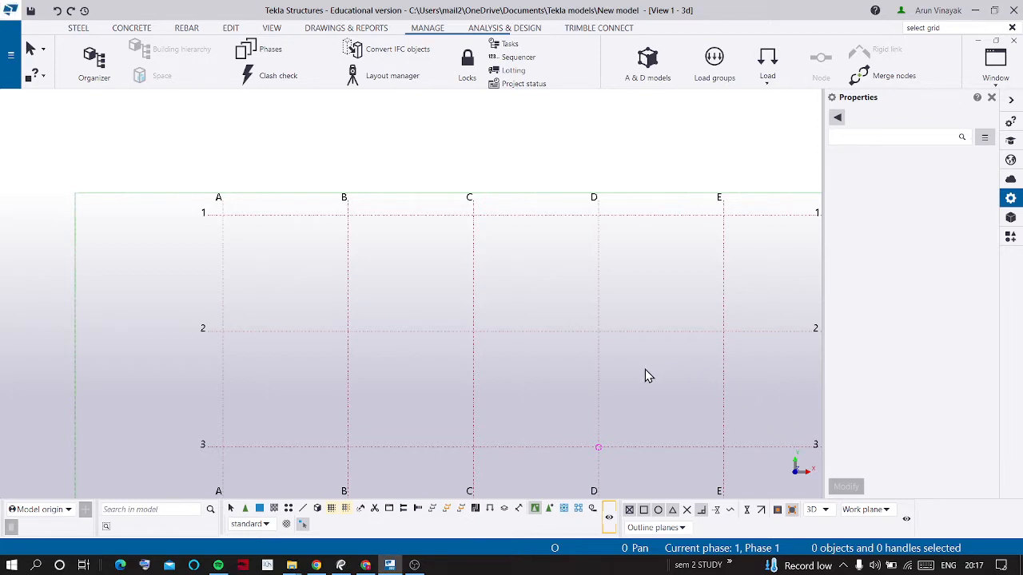
pyautogui.moveTo(644, 376)
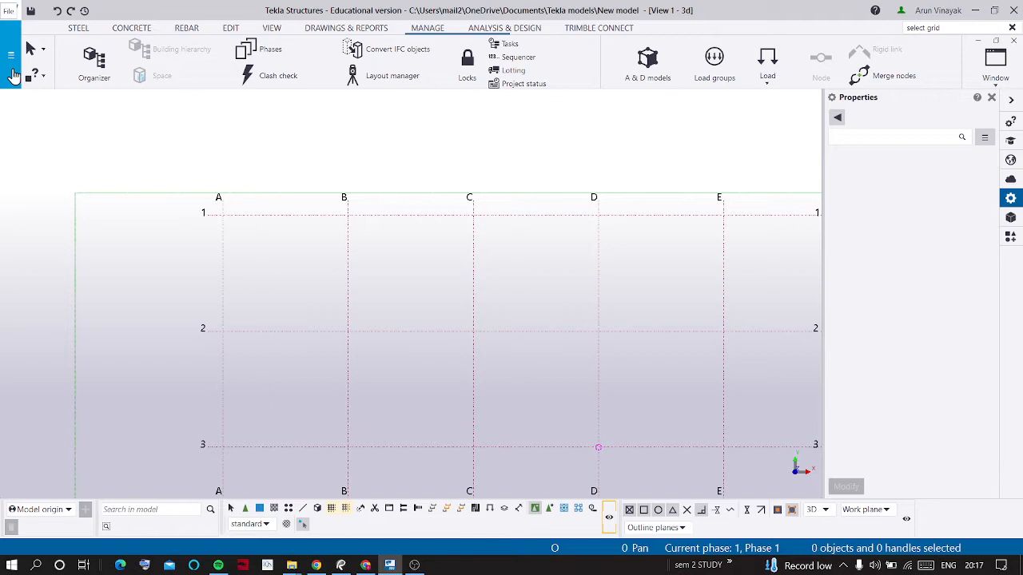
# - Reach the Options dialog from the File menu's Settings list
pyautogui.click(12, 54)
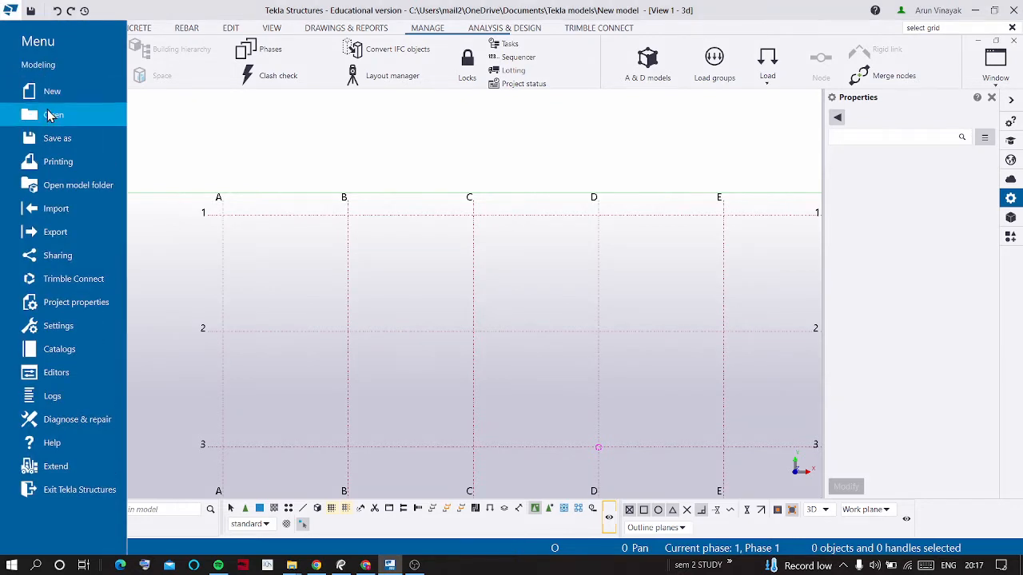
pyautogui.moveTo(58, 326)
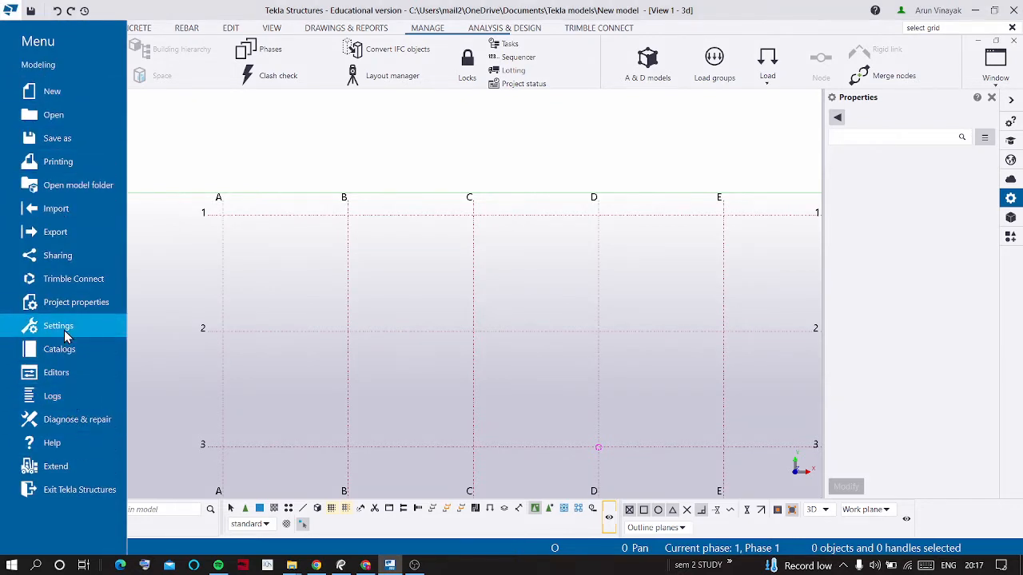
pyautogui.click(57, 326)
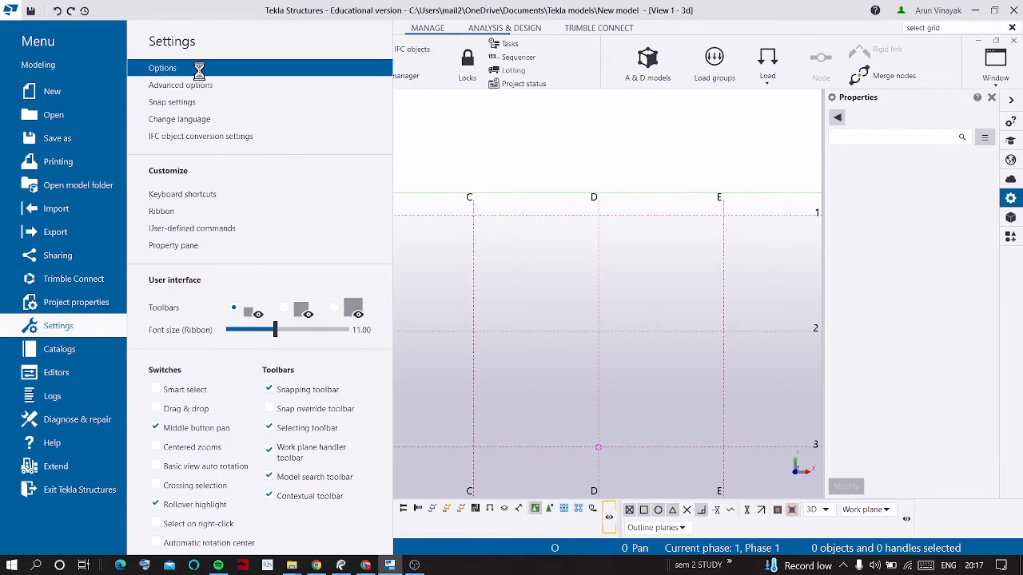
pyautogui.click(163, 67)
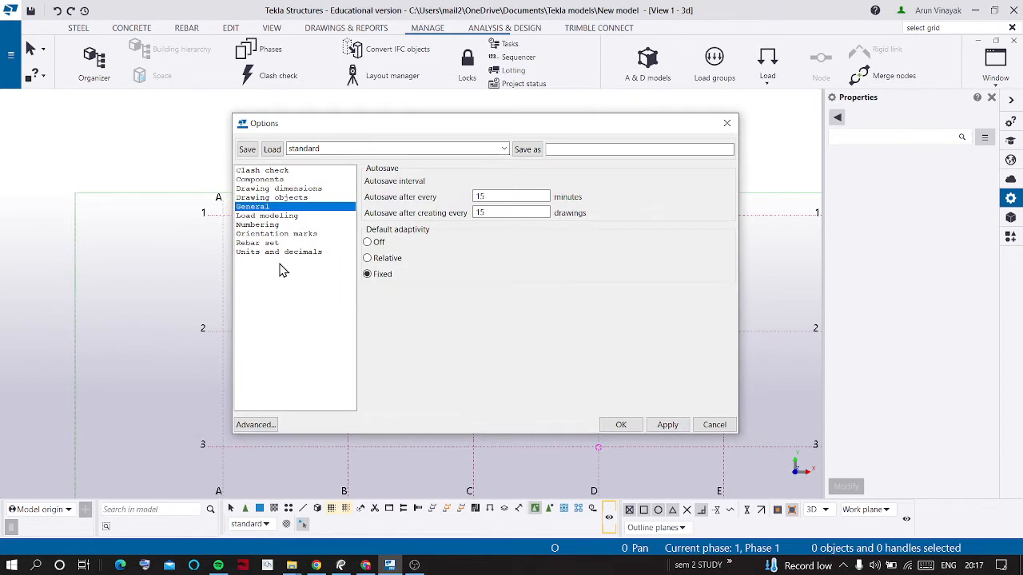
# - Review Units and decimals across Modeling, Catalogs, Analysis results and MEP, ending on Modeling
pyautogui.click(278, 251)
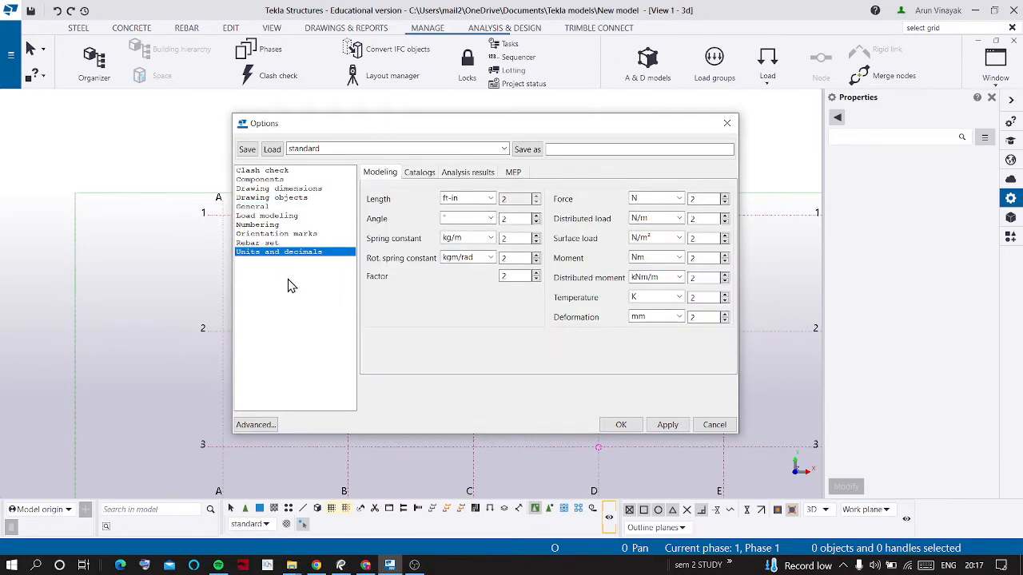
pyautogui.moveTo(398, 209)
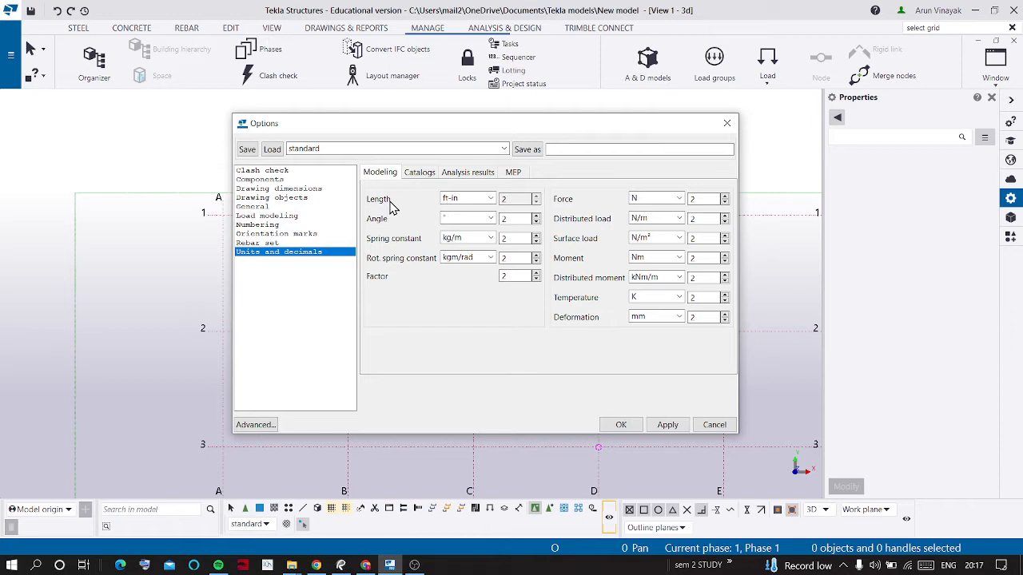
pyautogui.moveTo(405, 262)
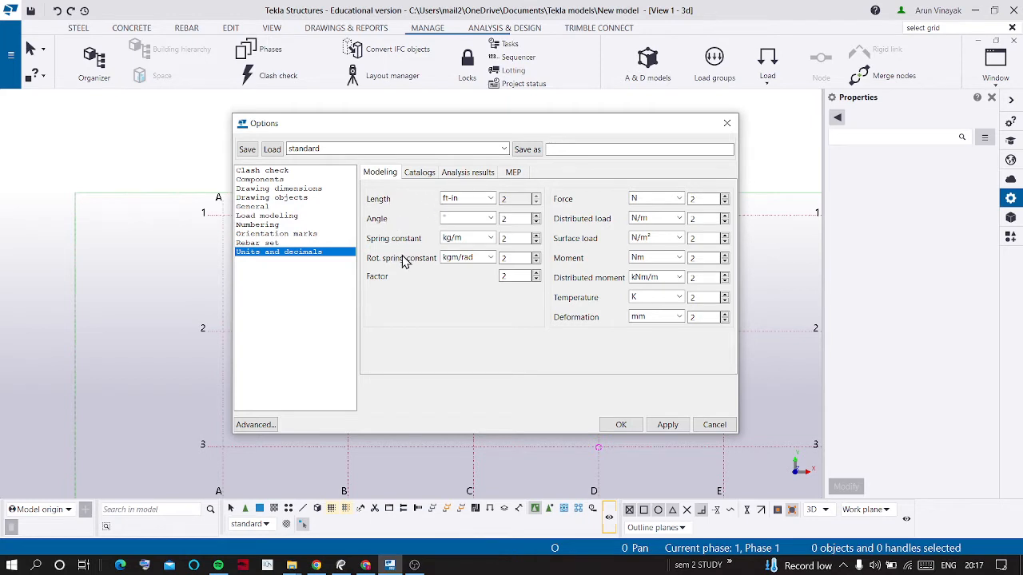
pyautogui.moveTo(390, 289)
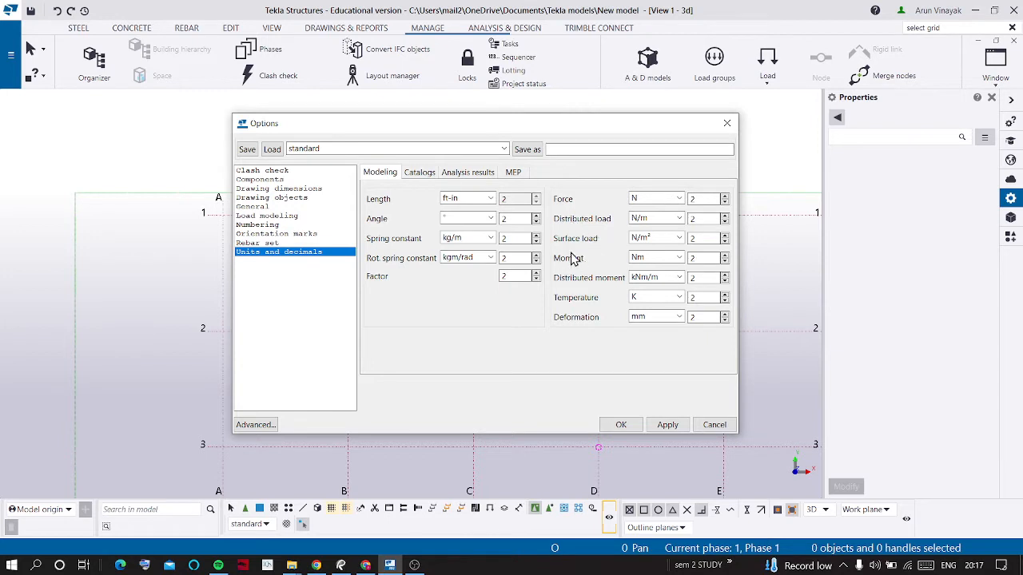
pyautogui.moveTo(408, 195)
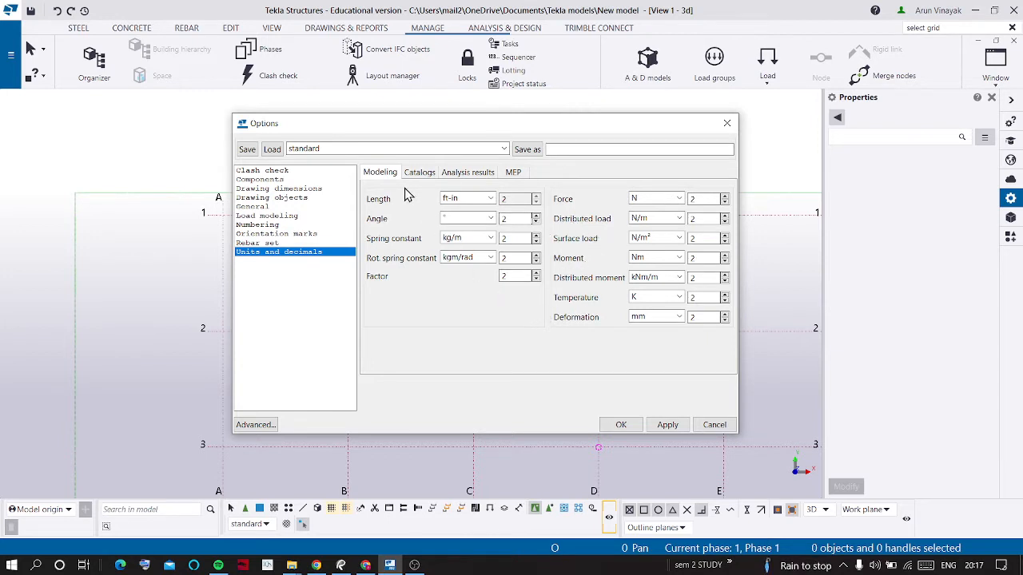
pyautogui.moveTo(492, 319)
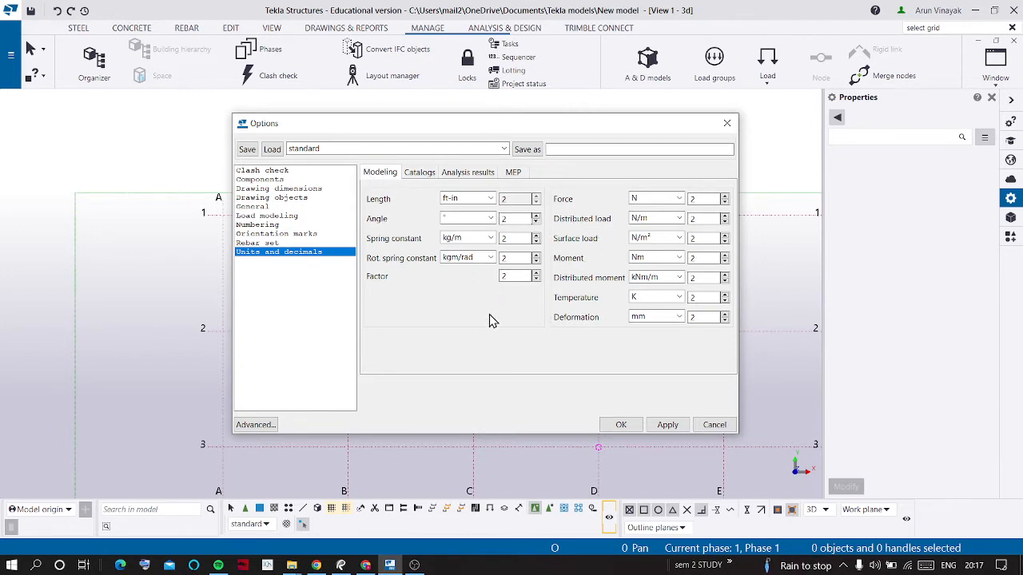
pyautogui.click(418, 173)
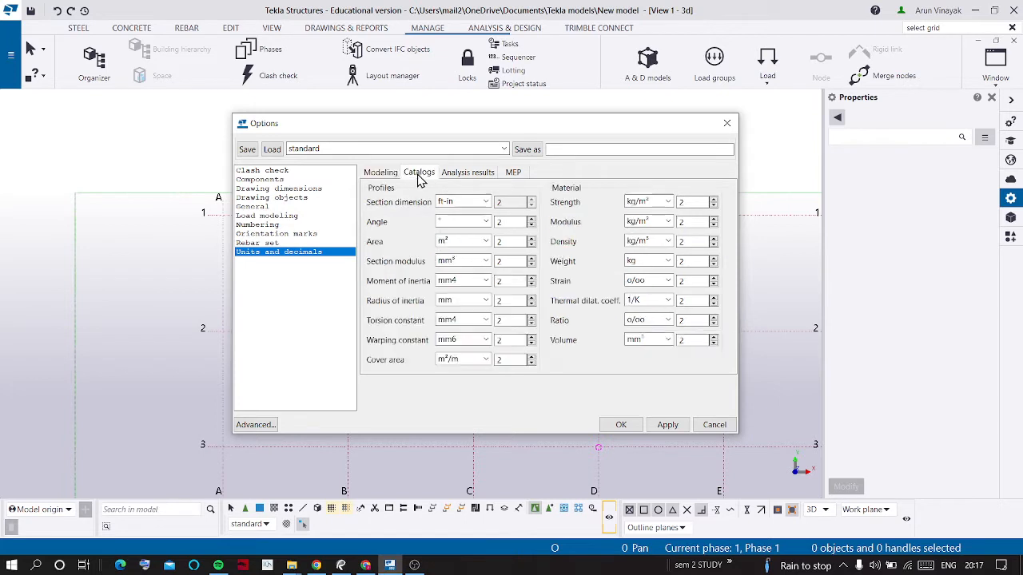
pyautogui.click(466, 173)
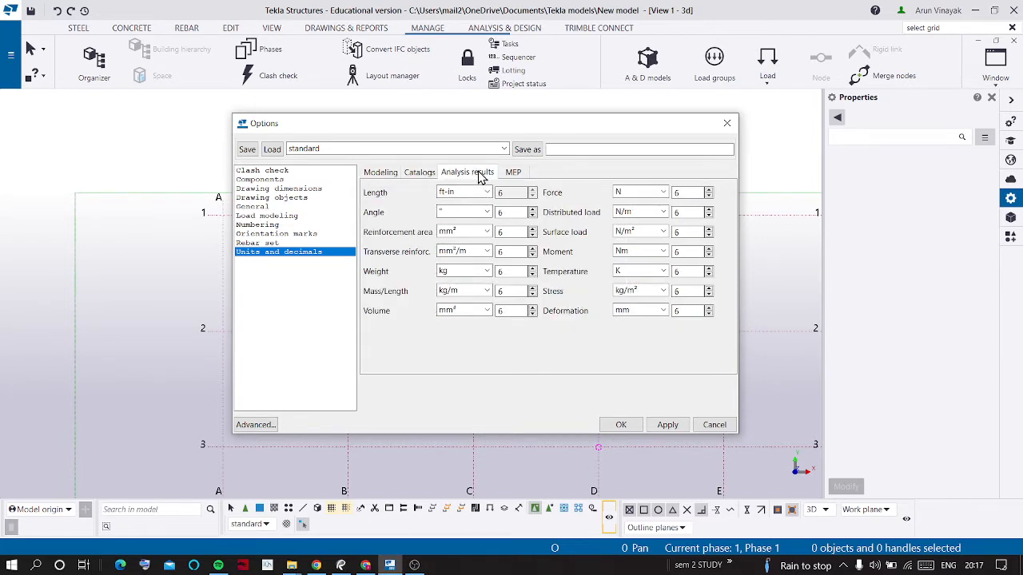
pyautogui.click(514, 172)
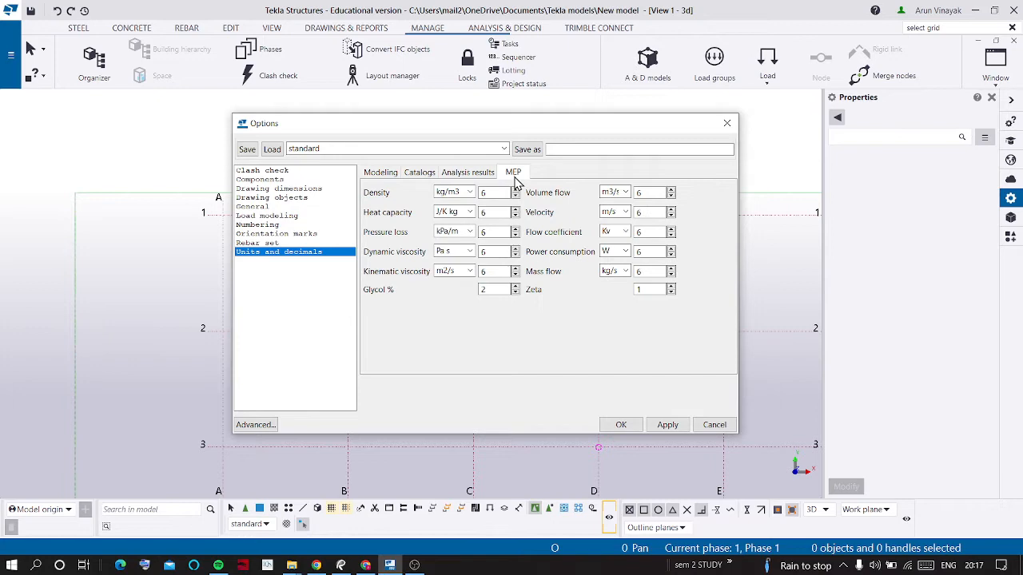
pyautogui.click(380, 173)
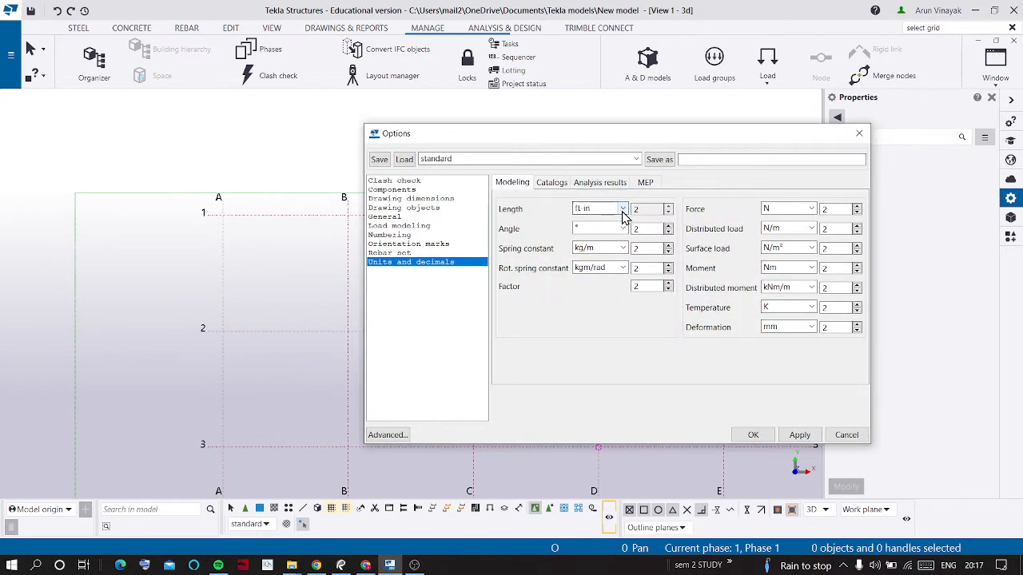
# - Set the modeling length unit to mm, apply it and confirm the options
pyautogui.click(623, 208)
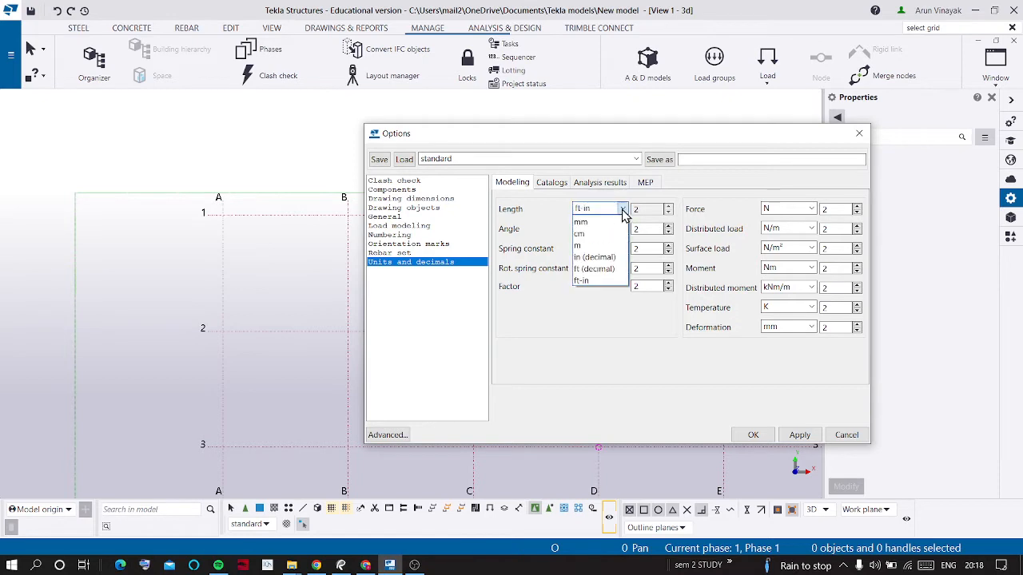
pyautogui.click(580, 220)
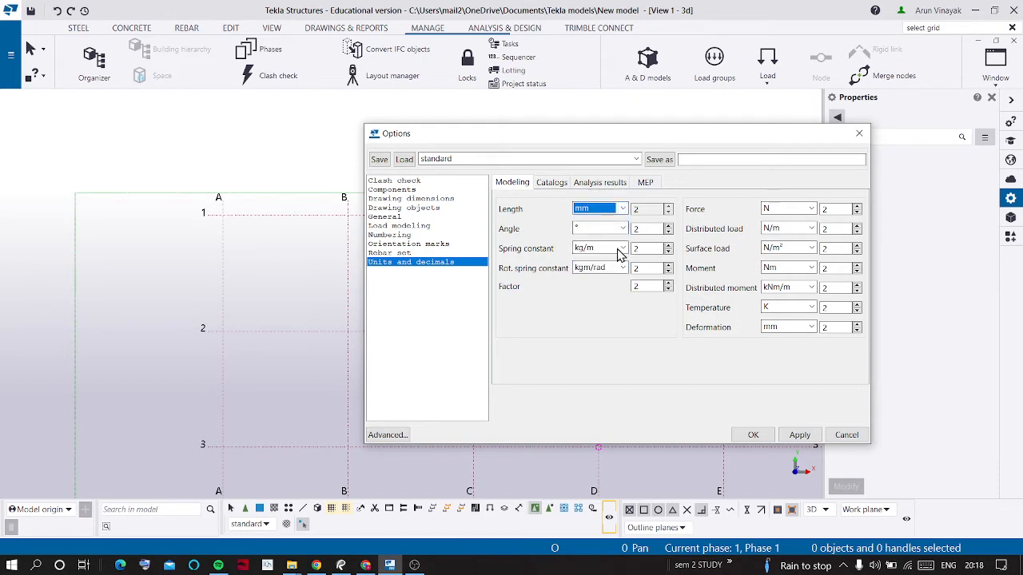
pyautogui.click(799, 434)
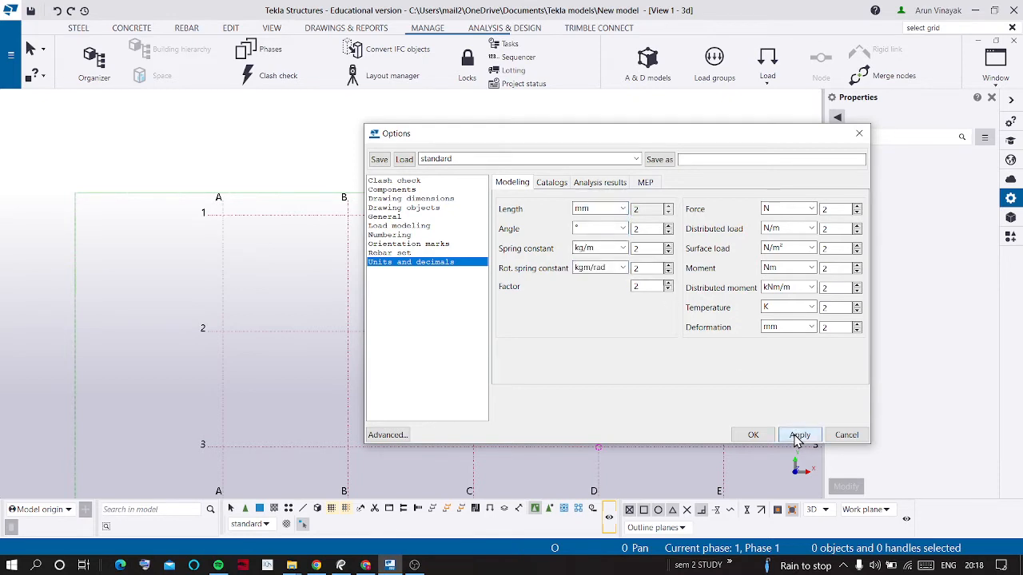
pyautogui.moveTo(761, 444)
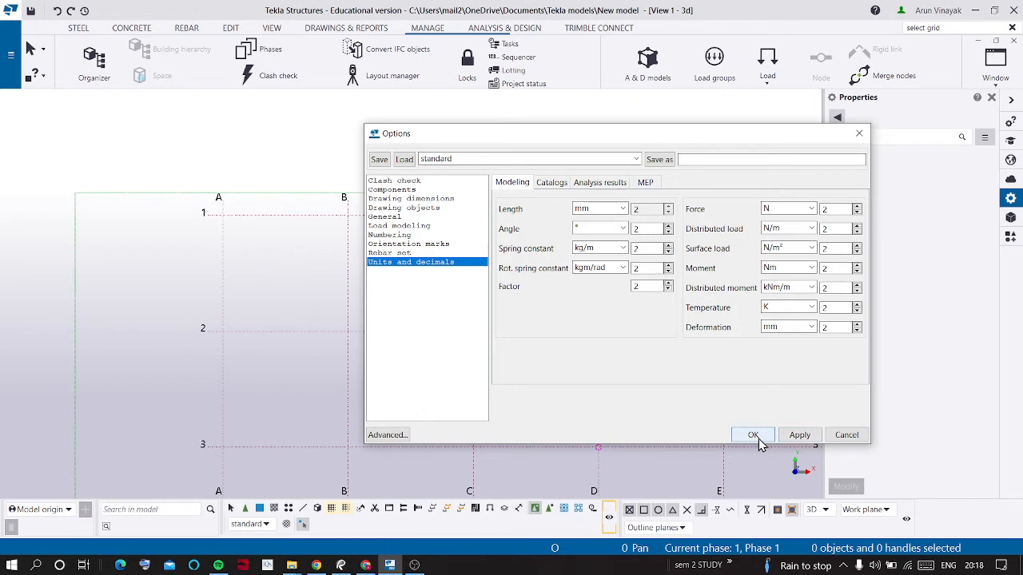
pyautogui.click(753, 434)
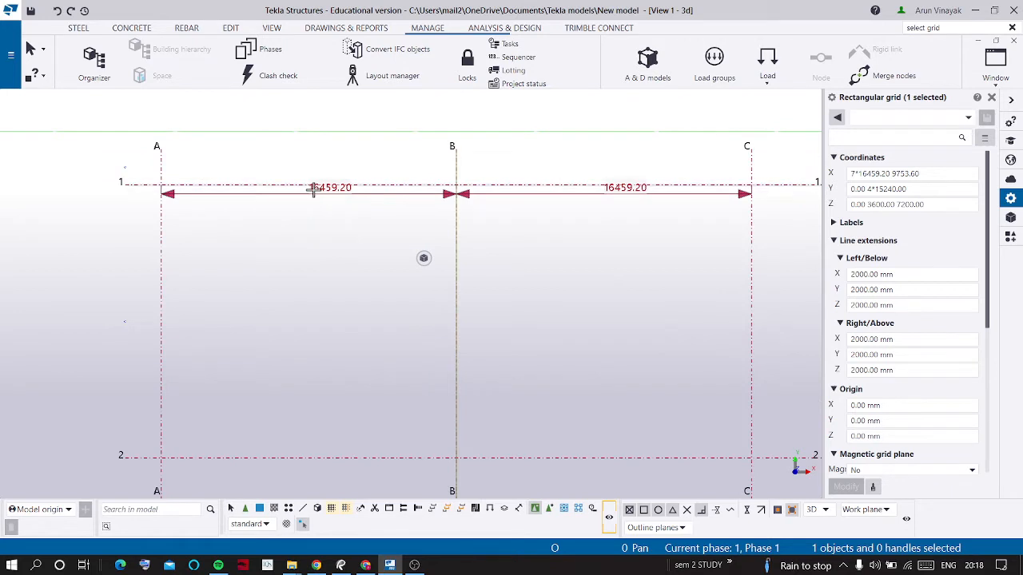
pyautogui.moveTo(336, 262)
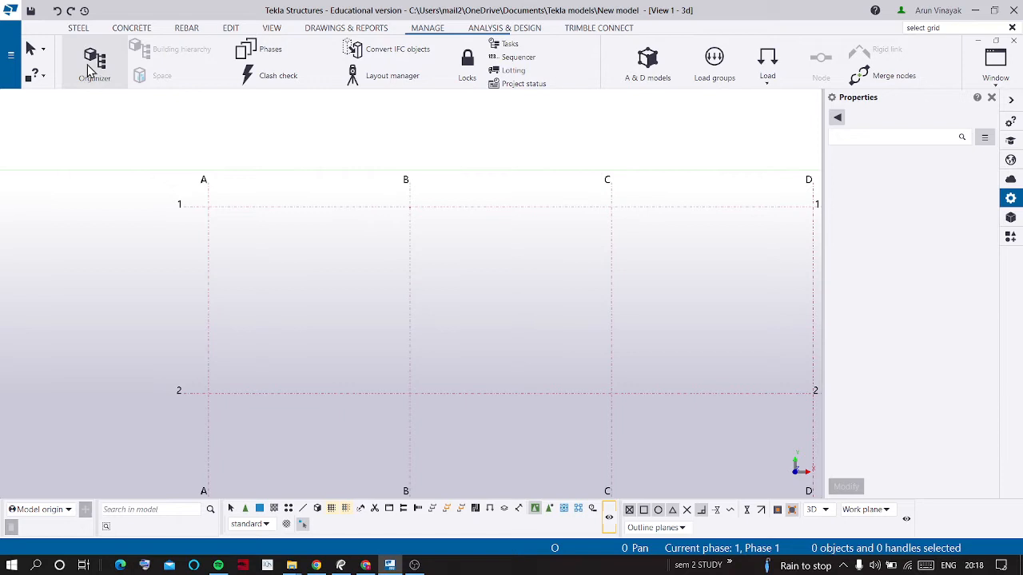
pyautogui.moveTo(351, 144)
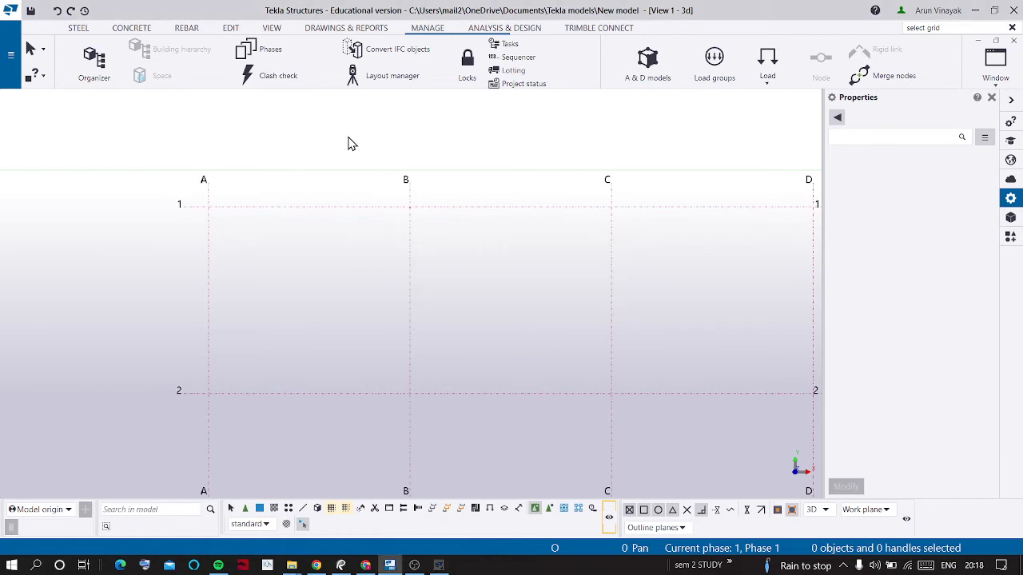
# - Show the Organizer Settings Units tab, currently US Imperial fractional with feet-inches distances
pyautogui.click(93, 61)
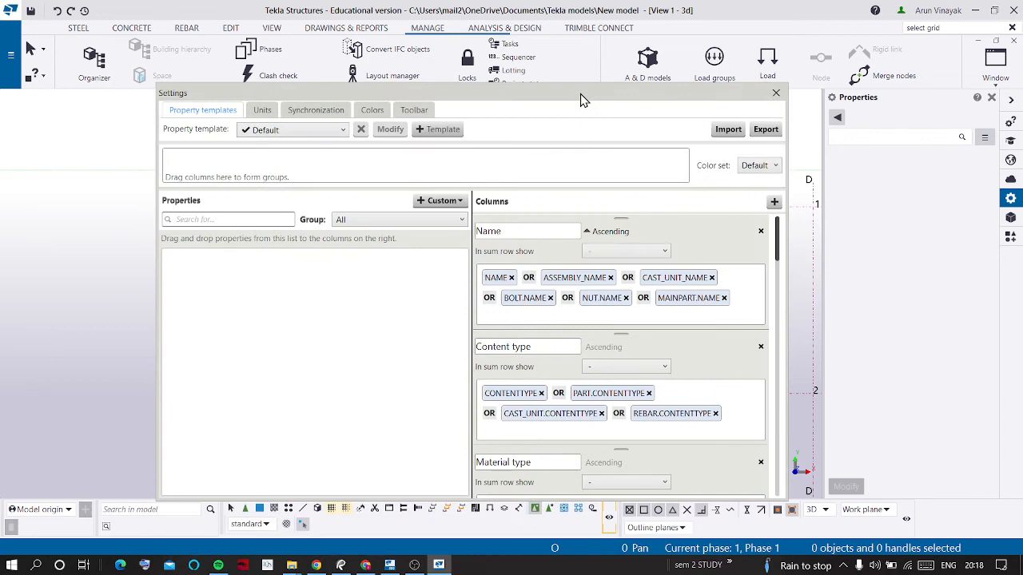
pyautogui.moveTo(201, 109)
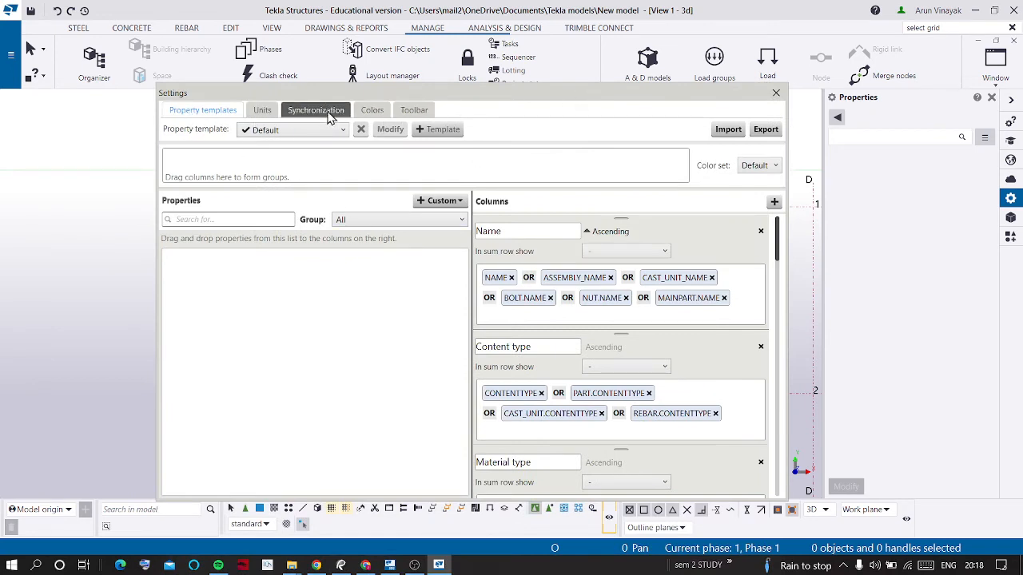
pyautogui.click(262, 109)
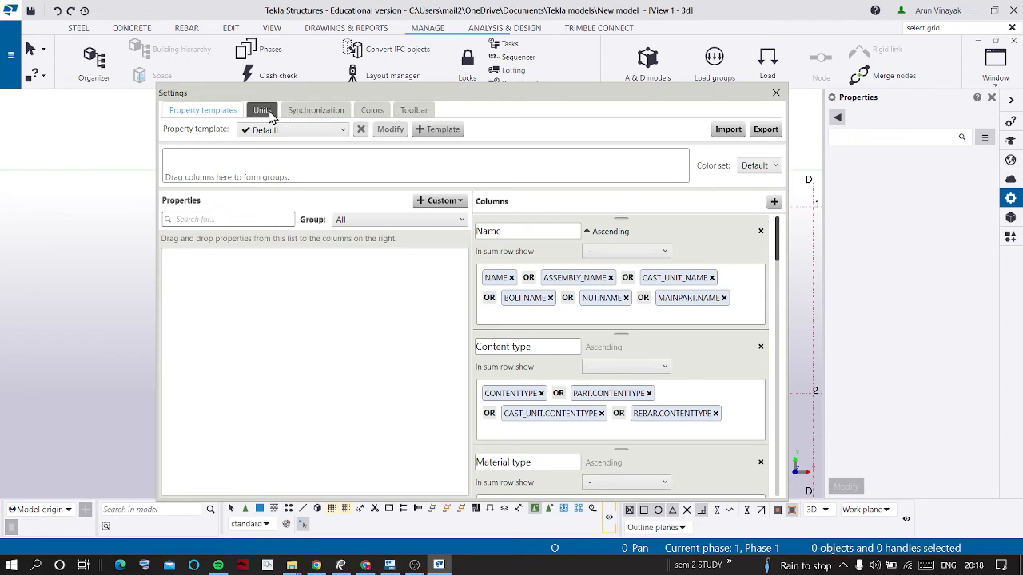
pyautogui.click(262, 109)
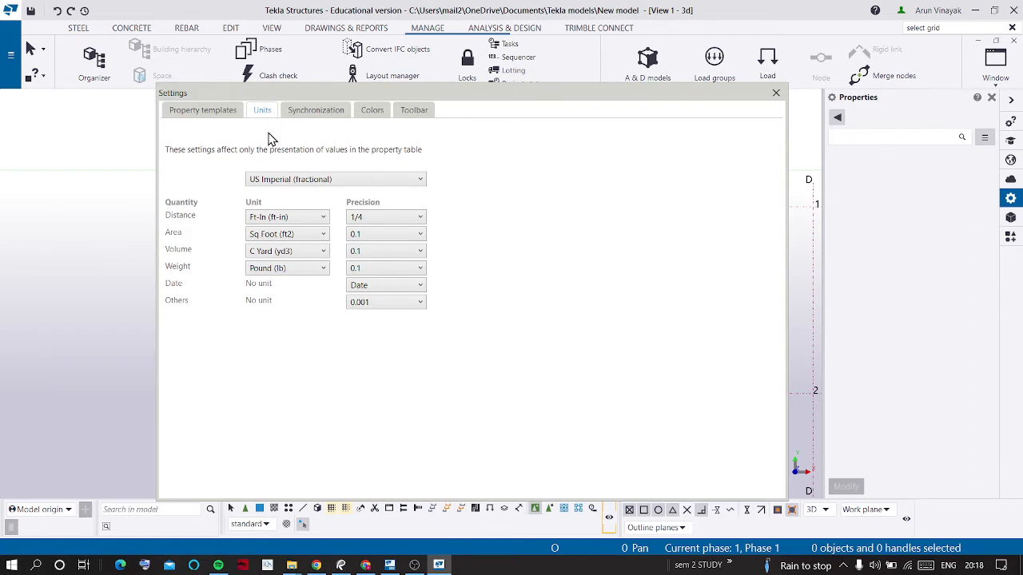
# - Choose Metric as the property-table unit system and confirm it
pyautogui.click(335, 179)
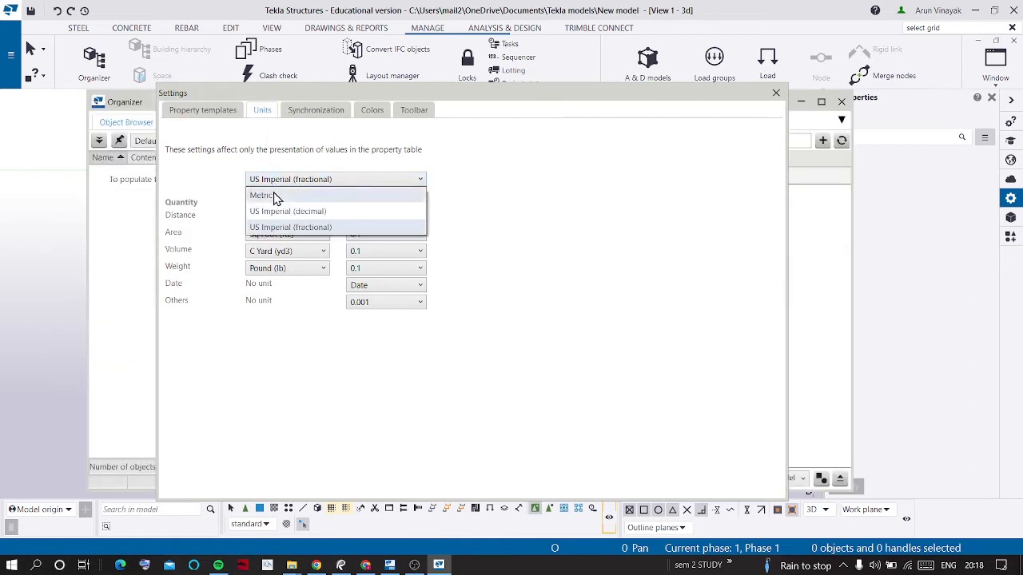
pyautogui.moveTo(310, 224)
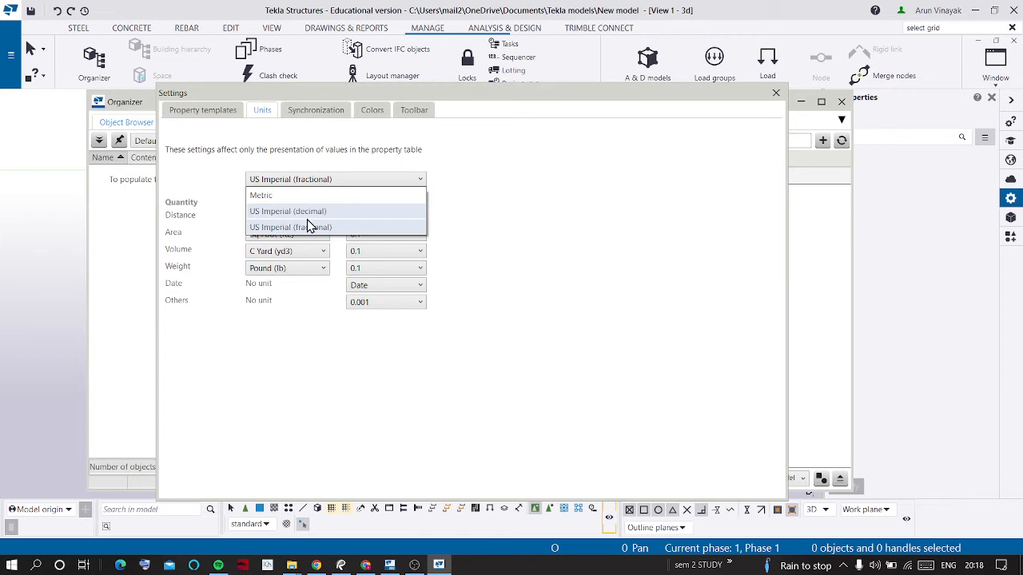
pyautogui.moveTo(291, 200)
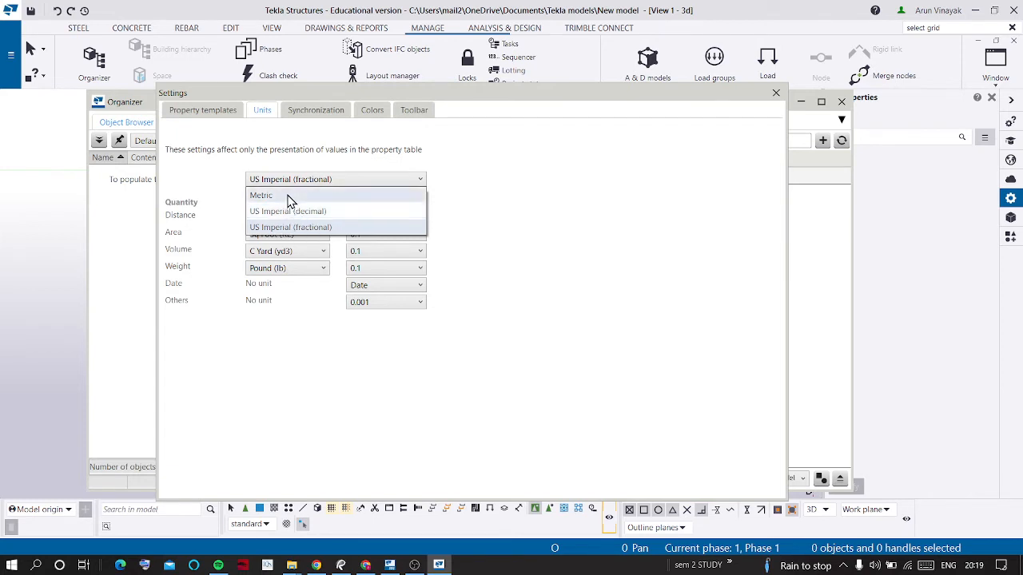
pyautogui.click(262, 195)
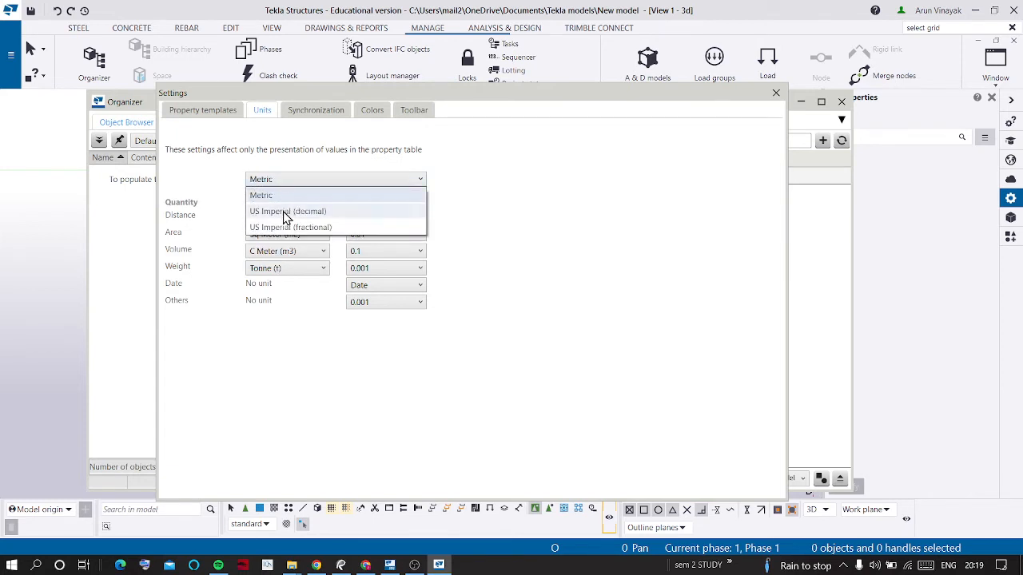
pyautogui.click(288, 217)
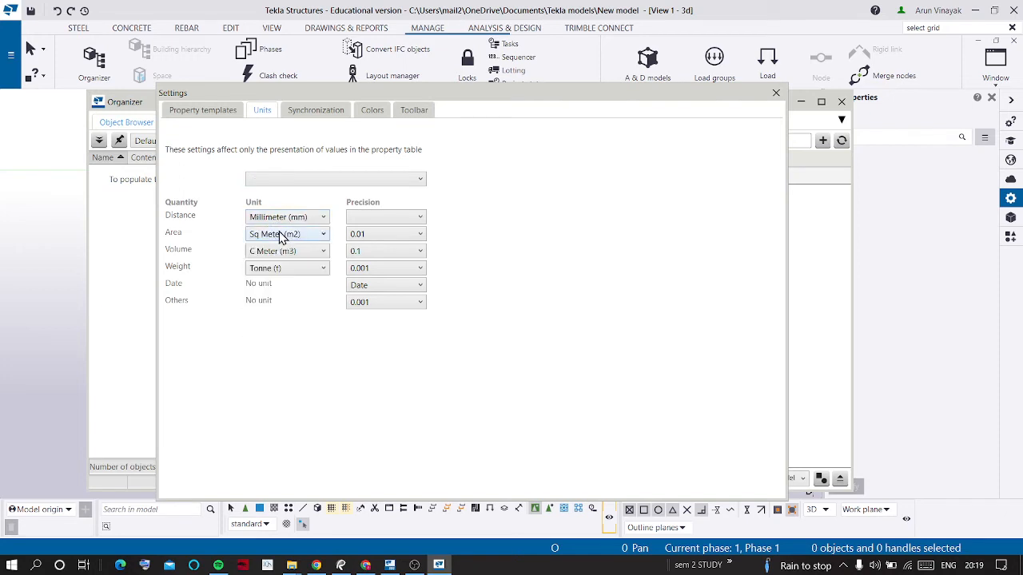
# - Set property-table Distance to Meter (m) with 0.01 precision
pyautogui.click(286, 217)
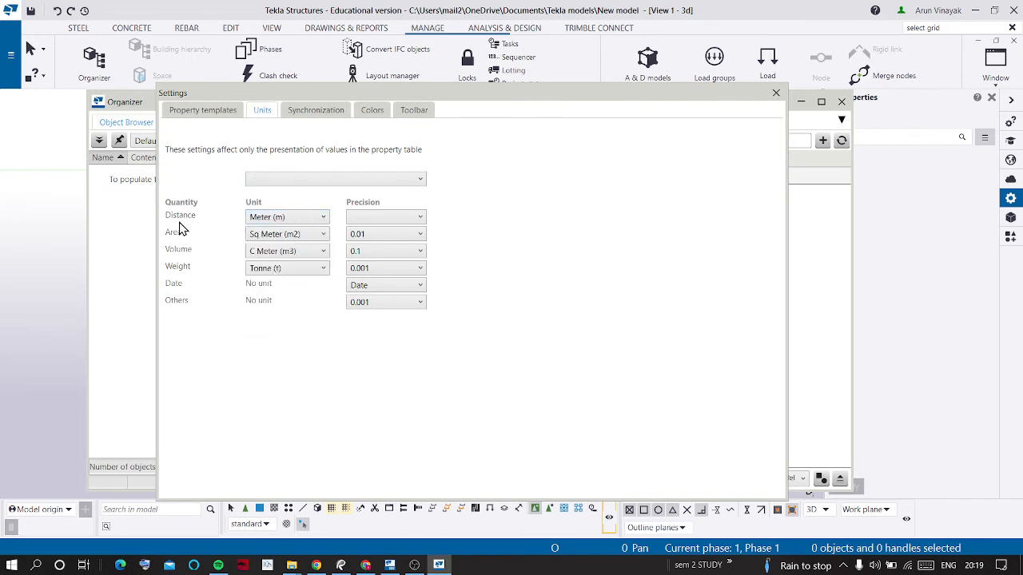
pyautogui.moveTo(189, 284)
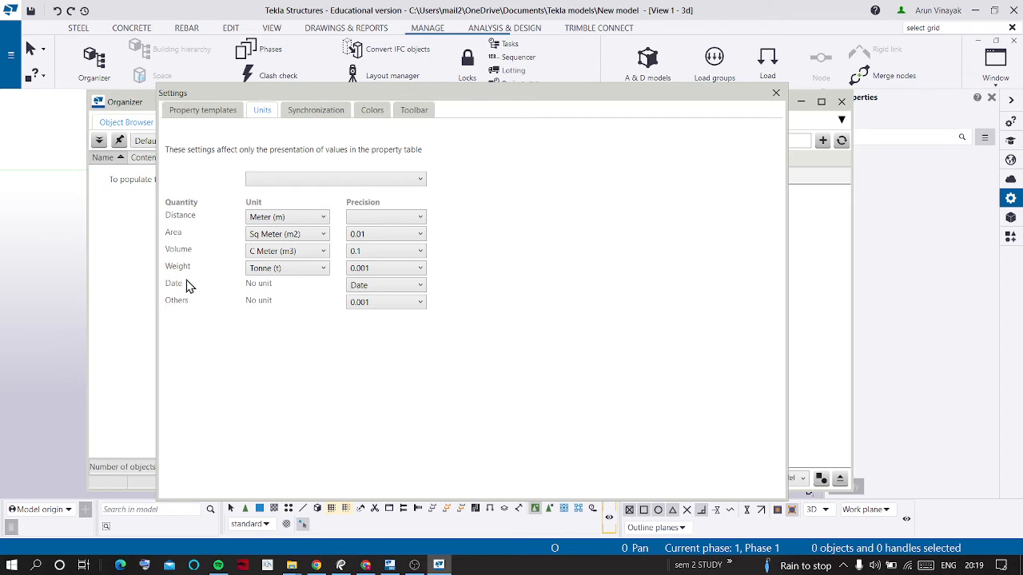
pyautogui.moveTo(342, 283)
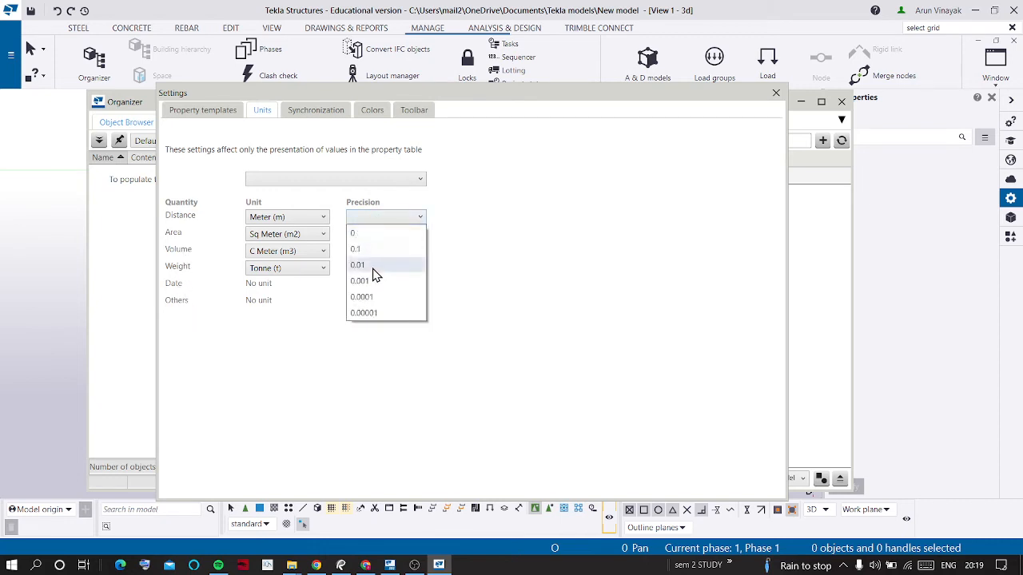
pyautogui.click(358, 265)
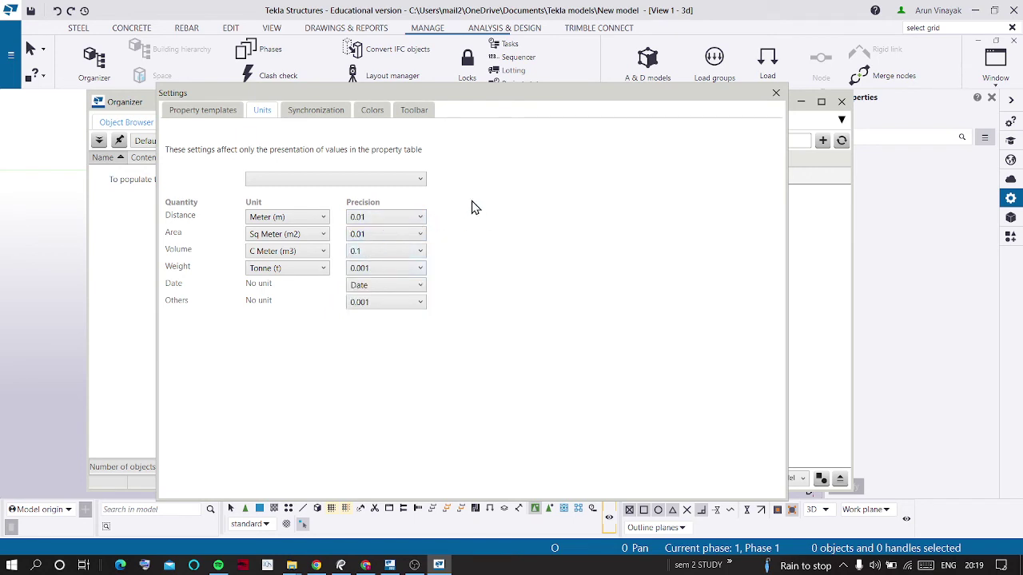
pyautogui.moveTo(199, 158)
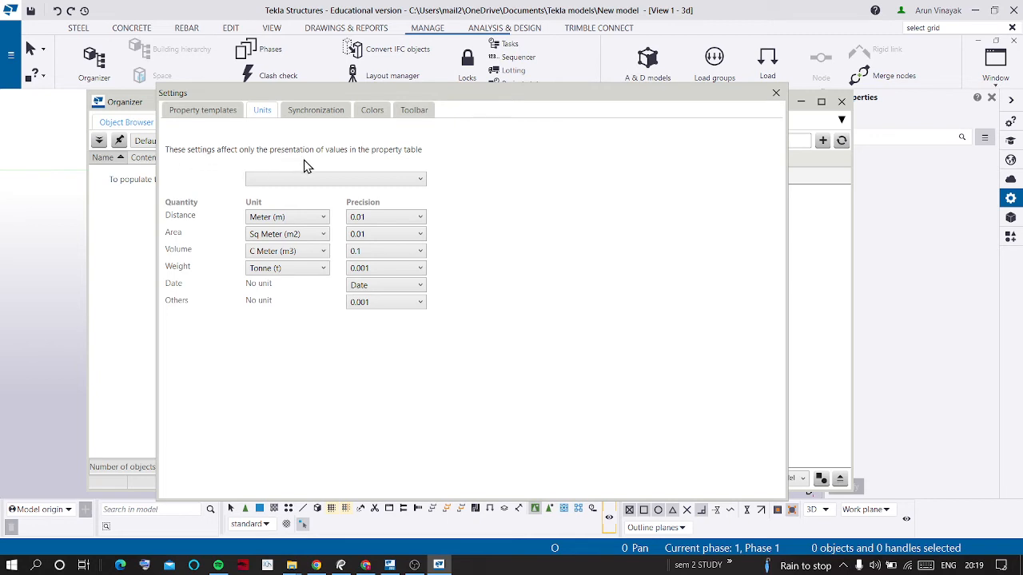
pyautogui.moveTo(412, 160)
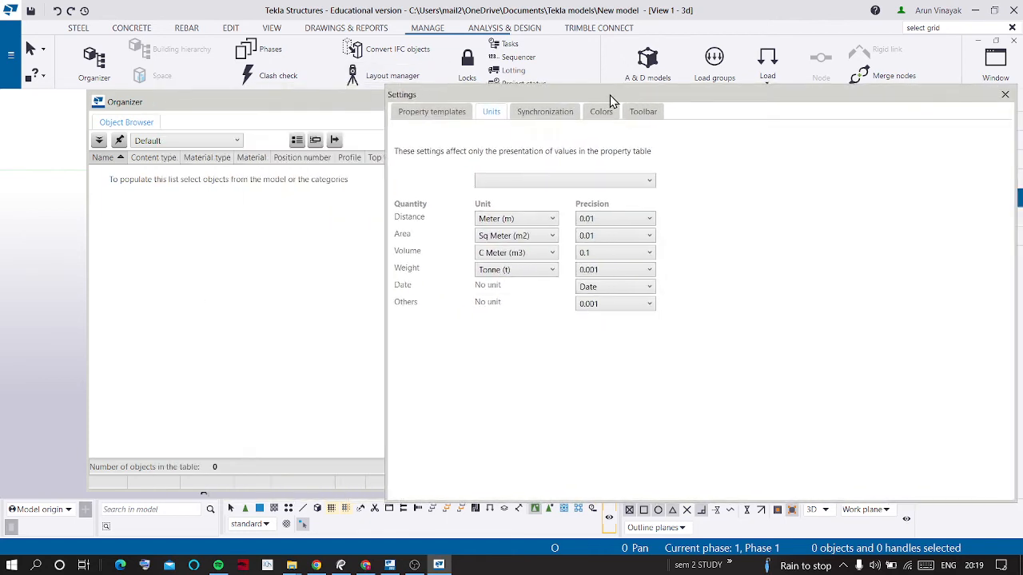
pyautogui.moveTo(266, 271)
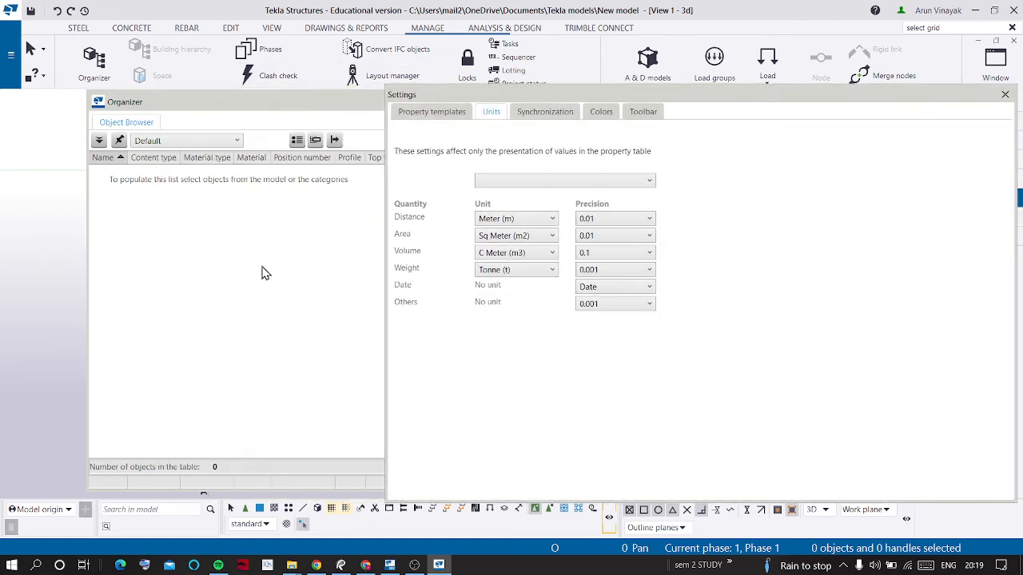
pyautogui.moveTo(466, 105)
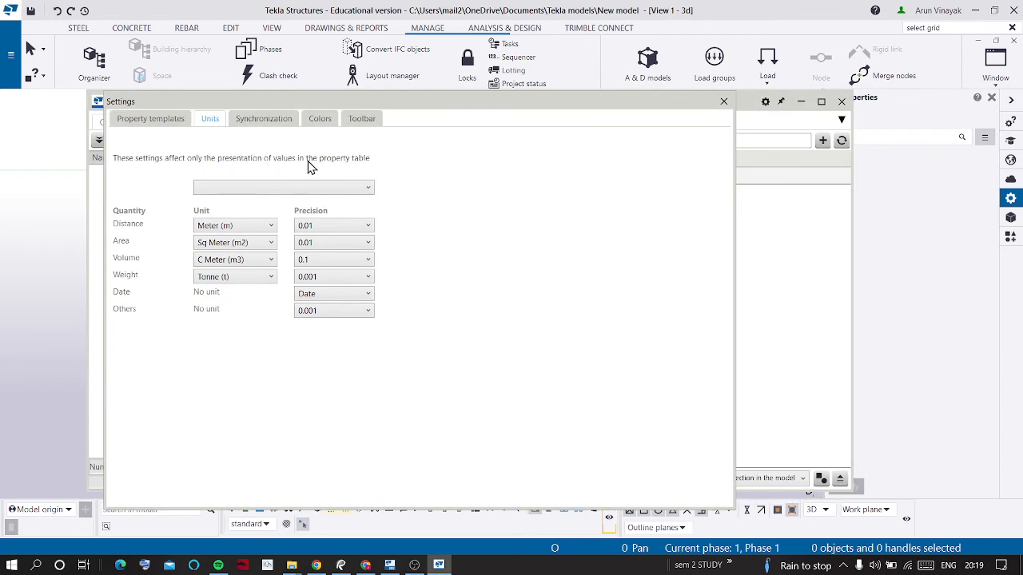
pyautogui.moveTo(280, 250)
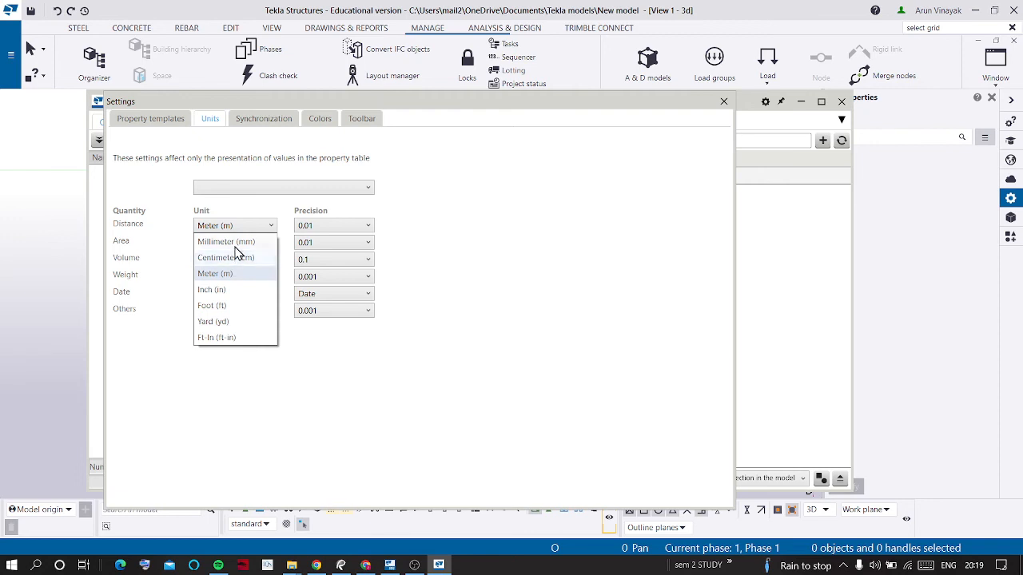
# - Confirm the distance unit and close Settings, returning to the Object Browser
pyautogui.click(227, 242)
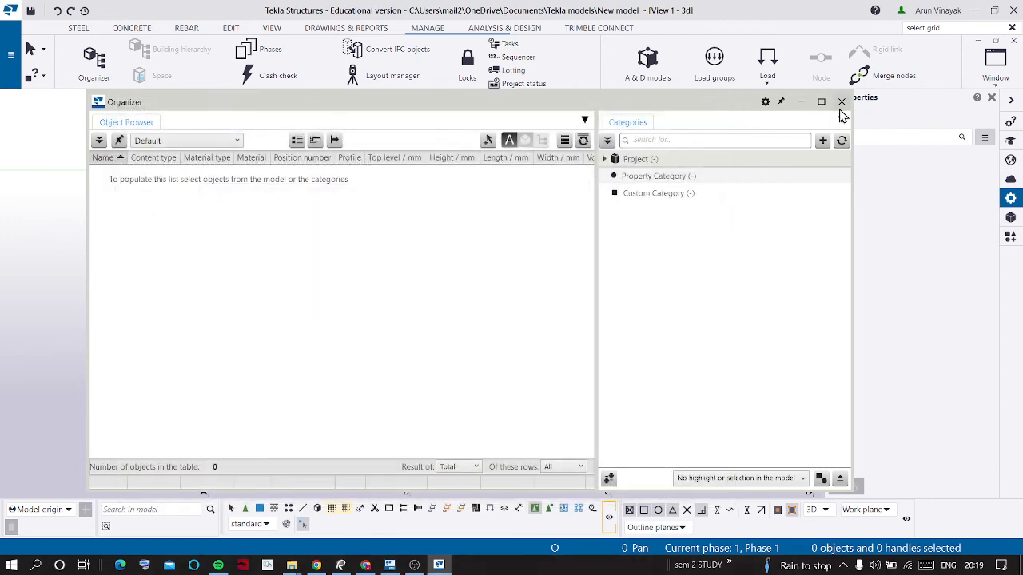
# - Close the Organizer so the model grid with lines A–C and 1–2 shows again
pyautogui.click(840, 102)
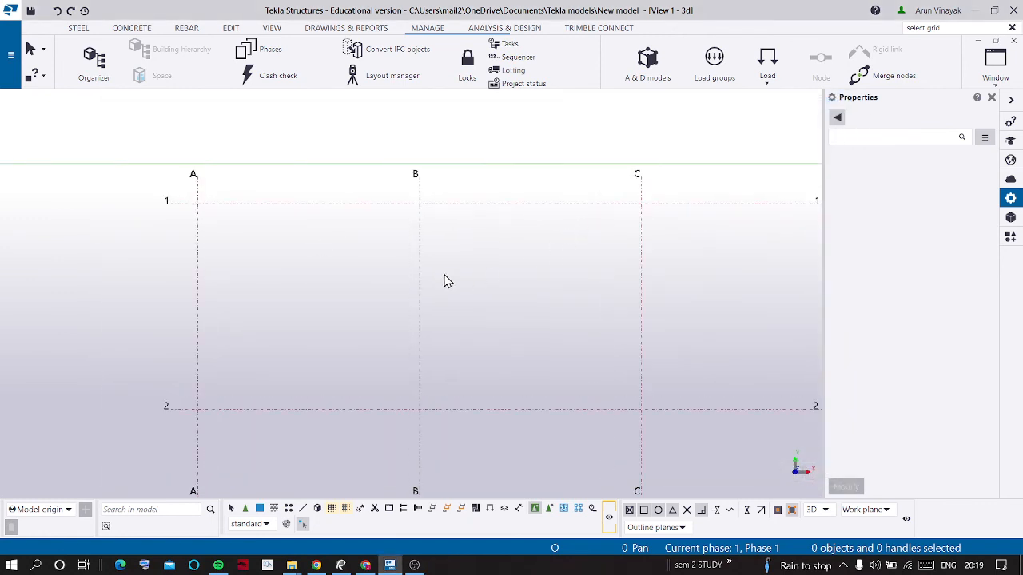
pyautogui.click(447, 275)
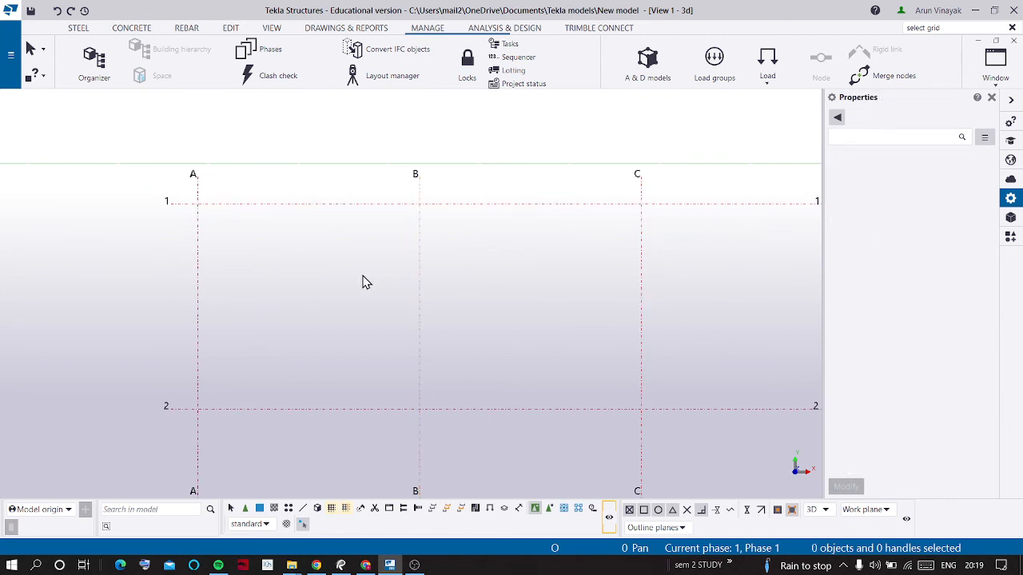
pyautogui.moveTo(526, 278)
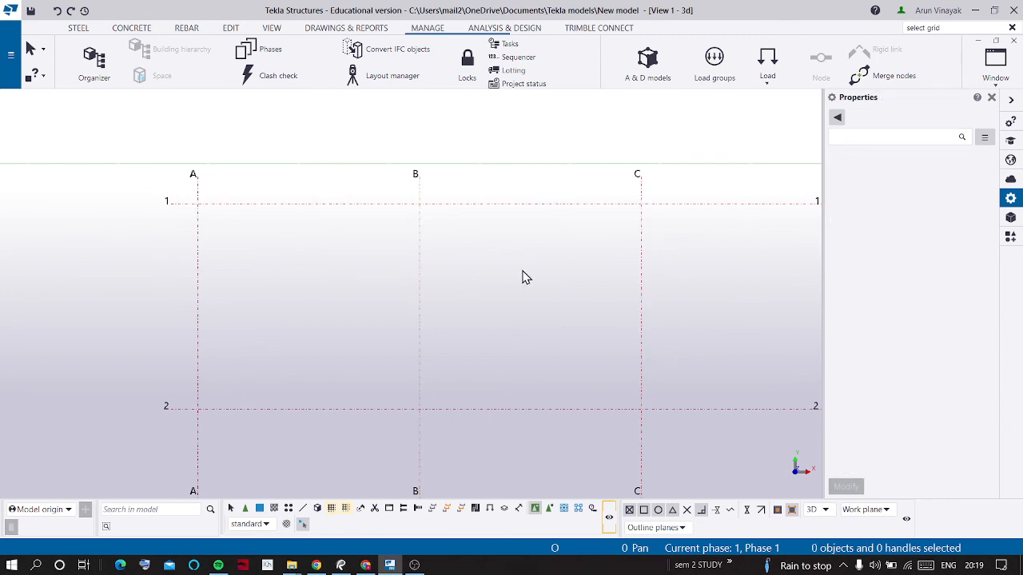
pyautogui.moveTo(135, 252)
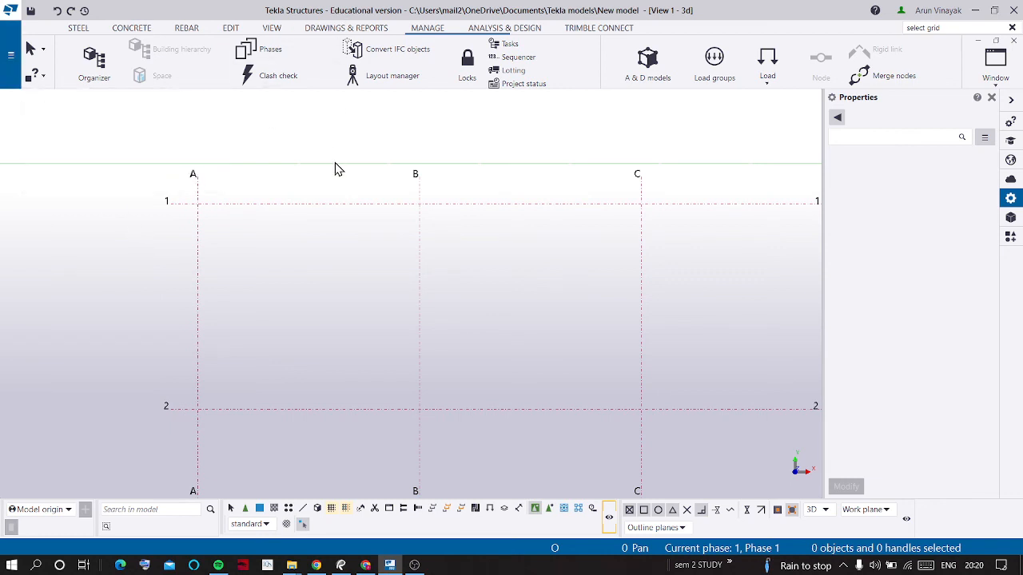
pyautogui.moveTo(597, 266)
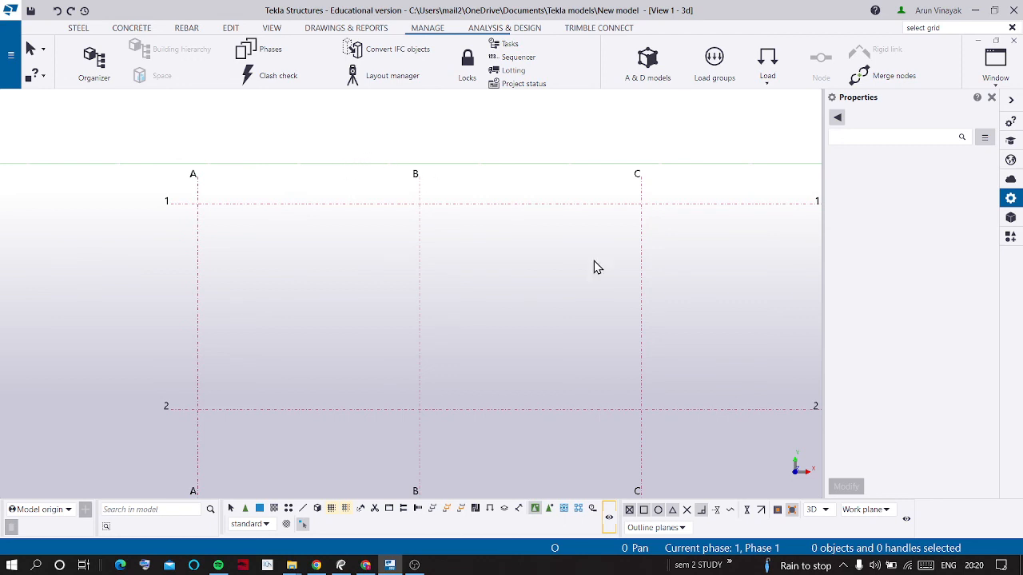